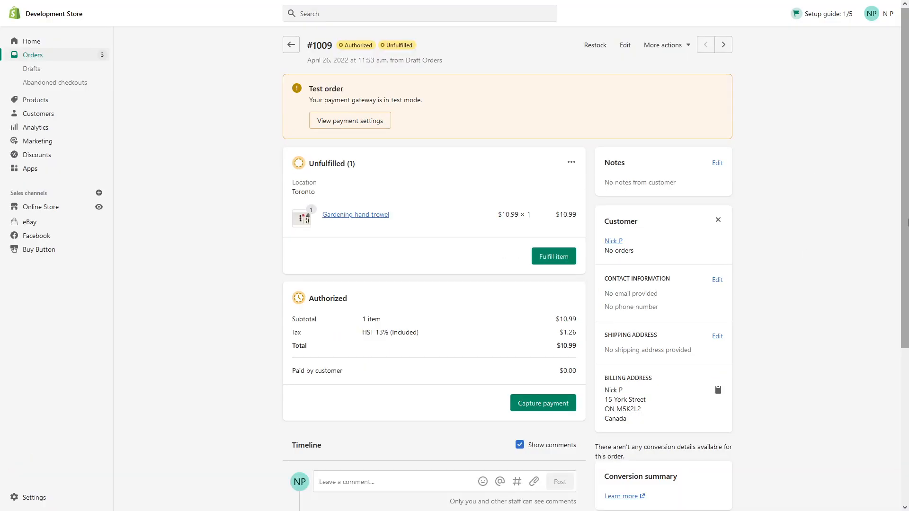
{"action": "mouse_move", "coordinate": [66, 34]}
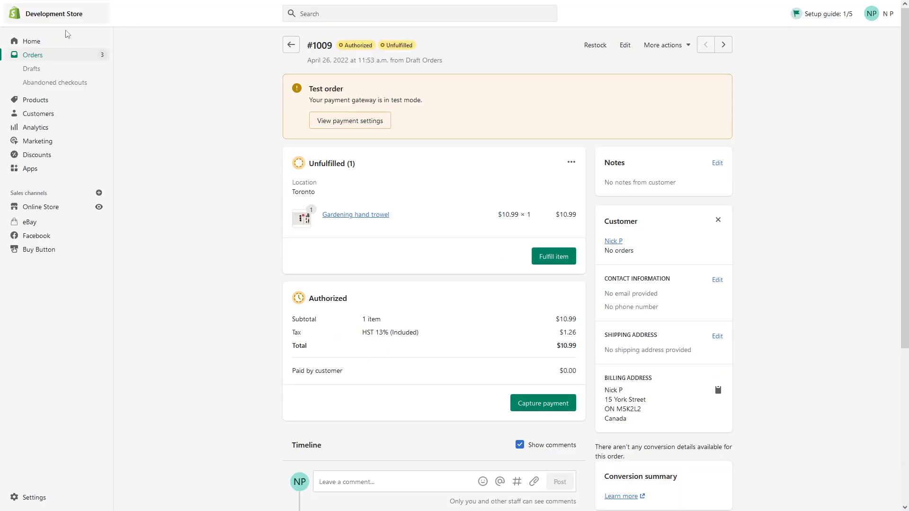
- Leave order #1009 for the Home dashboard showing two orders to fulfill
{"action": "left_click", "coordinate": [31, 41]}
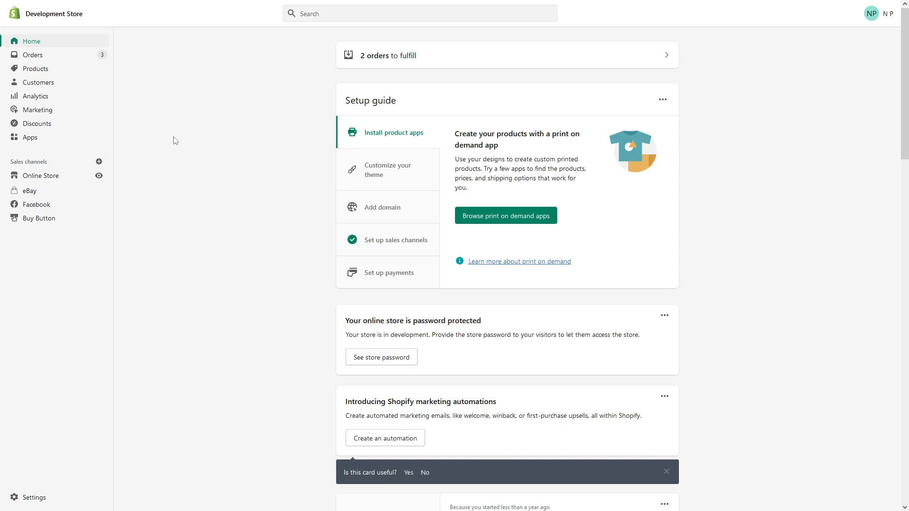
{"action": "mouse_move", "coordinate": [17, 49]}
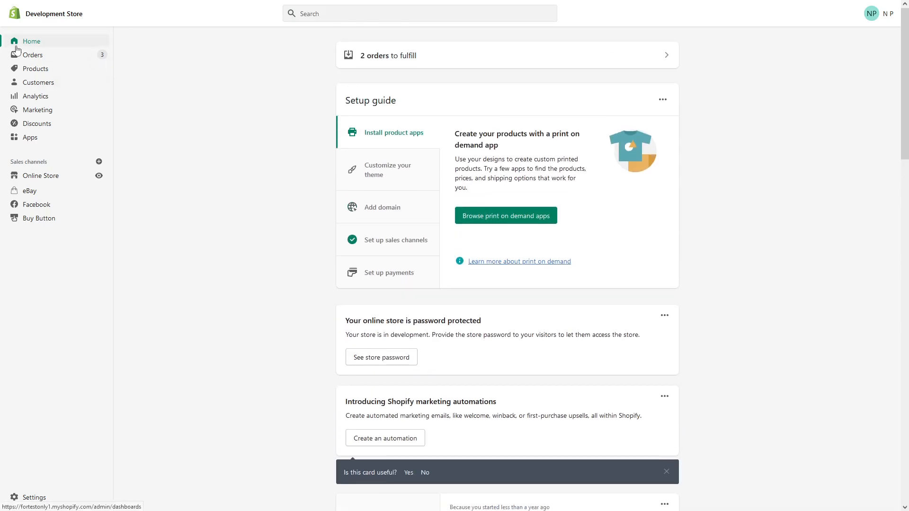
{"action": "mouse_move", "coordinate": [56, 494]}
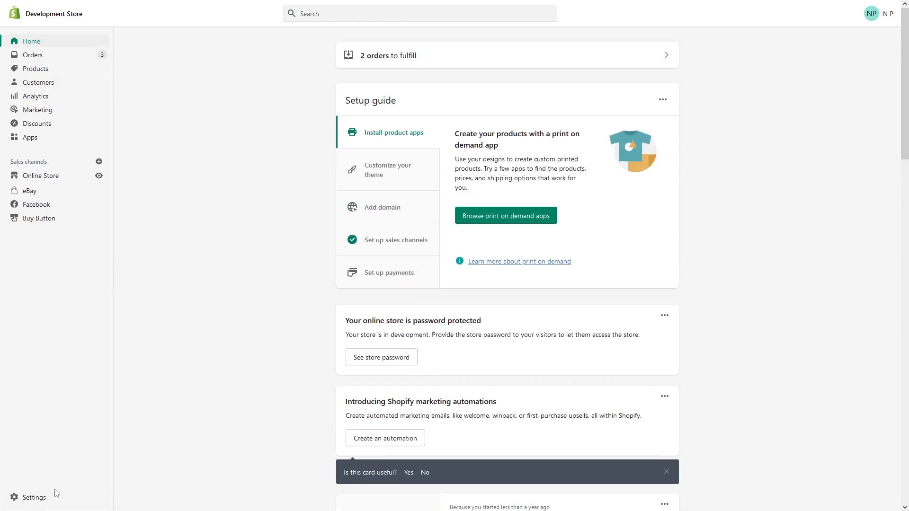
- Open Settings > Payments to view Shopify Payments and its capture method
{"action": "left_click", "coordinate": [33, 498]}
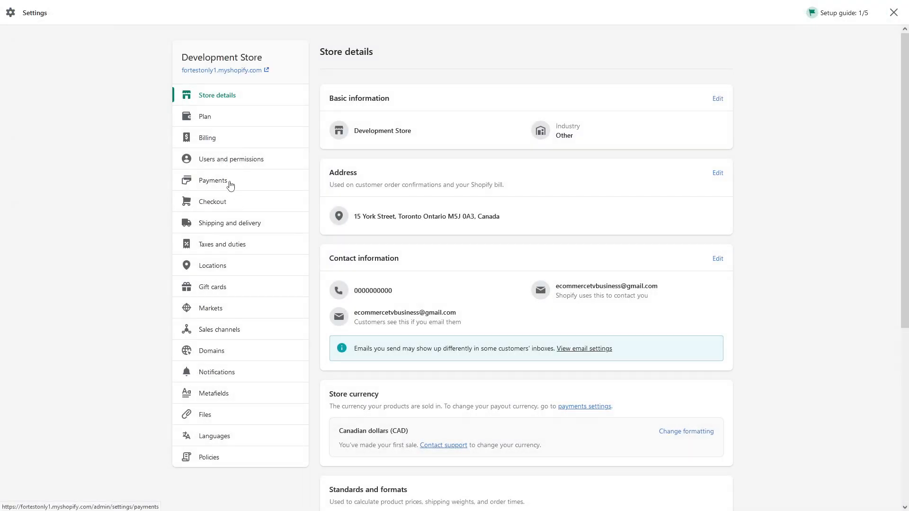
{"action": "left_click", "coordinate": [213, 180]}
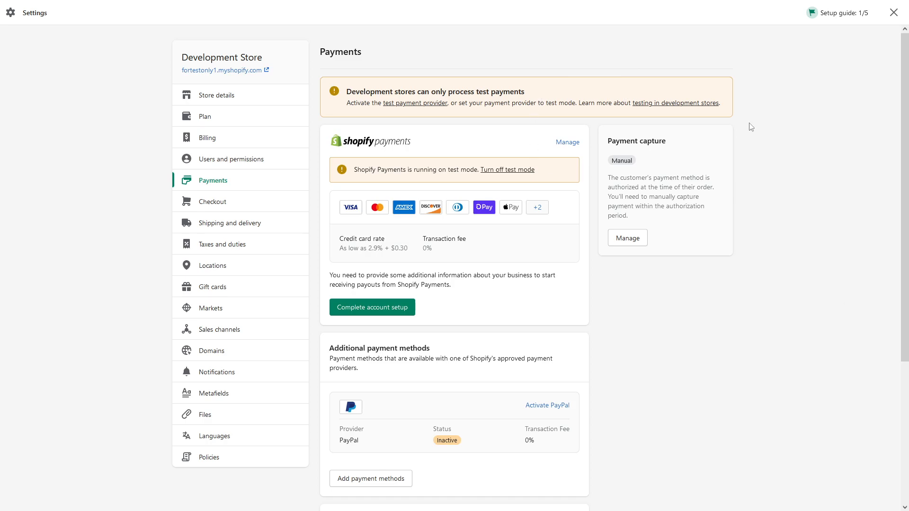
{"action": "mouse_move", "coordinate": [667, 137]}
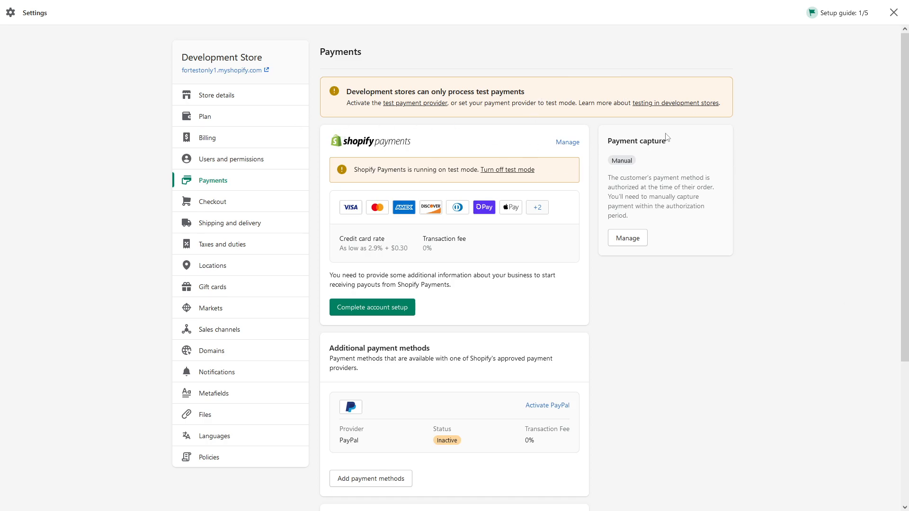
{"action": "mouse_move", "coordinate": [622, 253]}
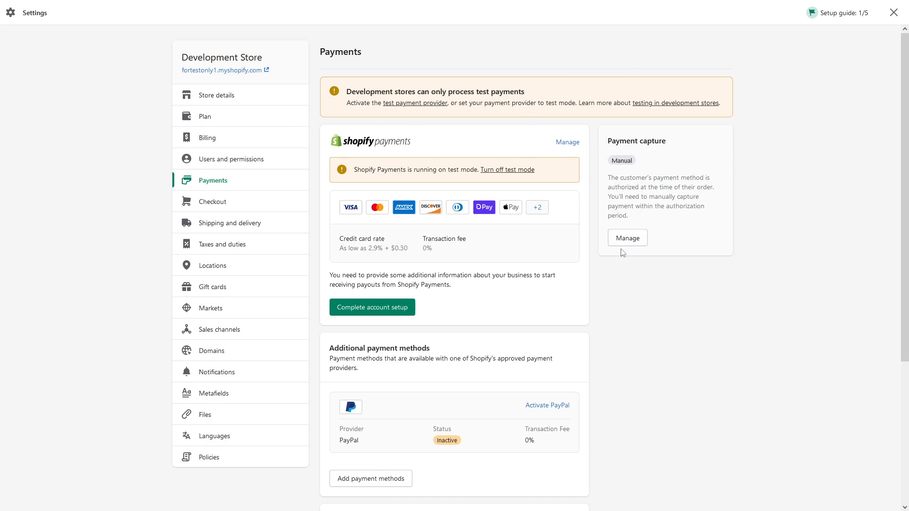
{"action": "left_click", "coordinate": [626, 237]}
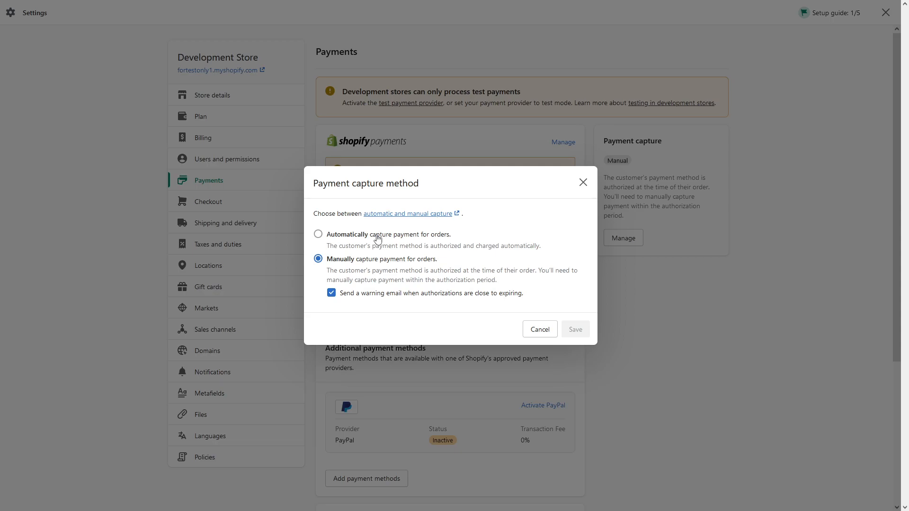
{"action": "left_click", "coordinate": [318, 233]}
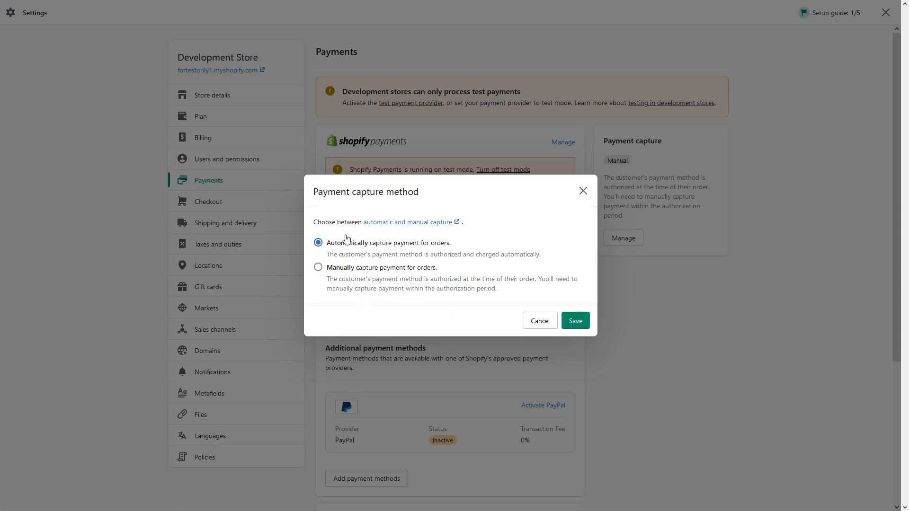
{"action": "left_click", "coordinate": [318, 267]}
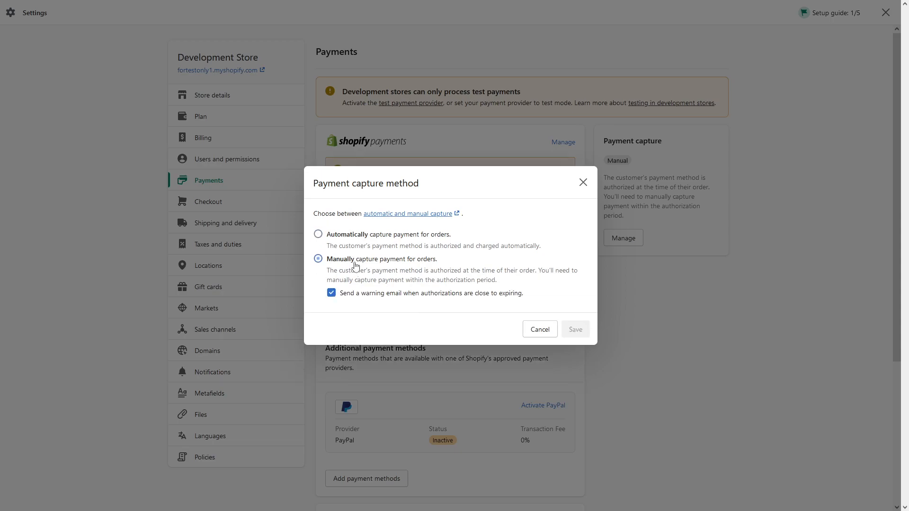
{"action": "mouse_move", "coordinate": [491, 297]}
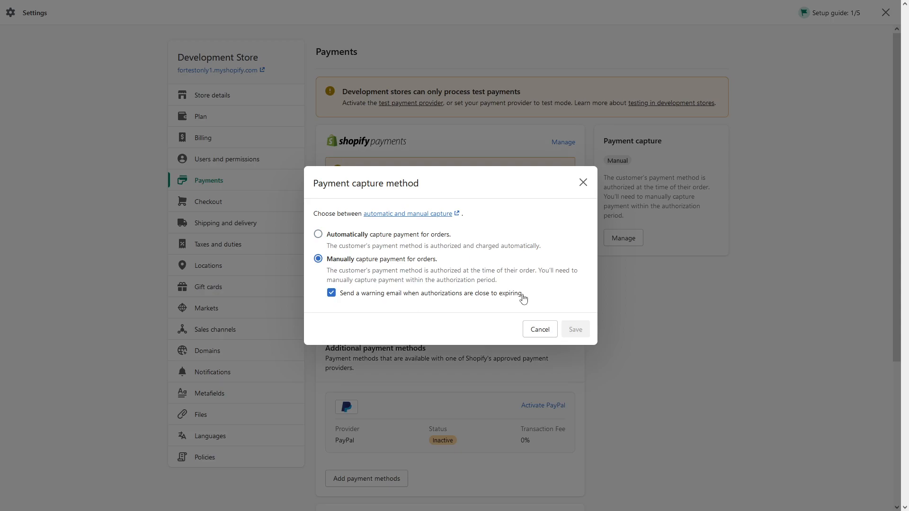
{"action": "mouse_move", "coordinate": [344, 297]}
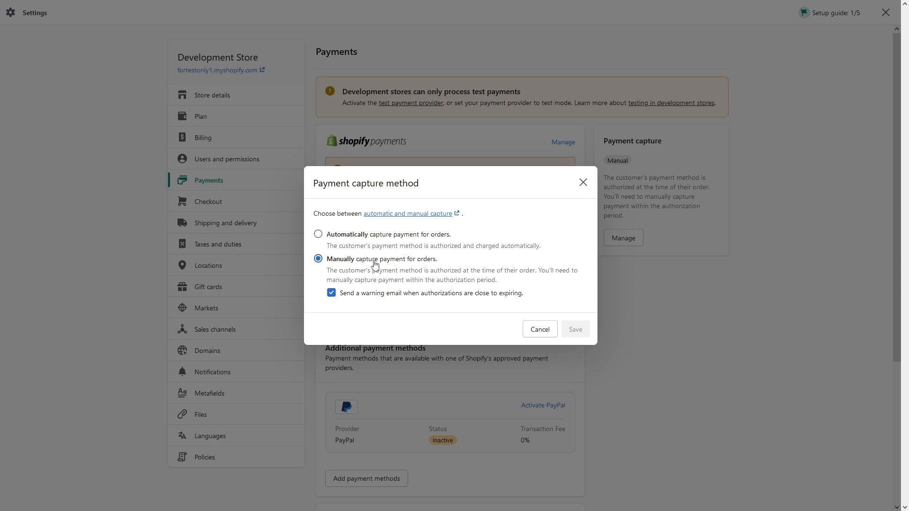
{"action": "mouse_move", "coordinate": [526, 90]}
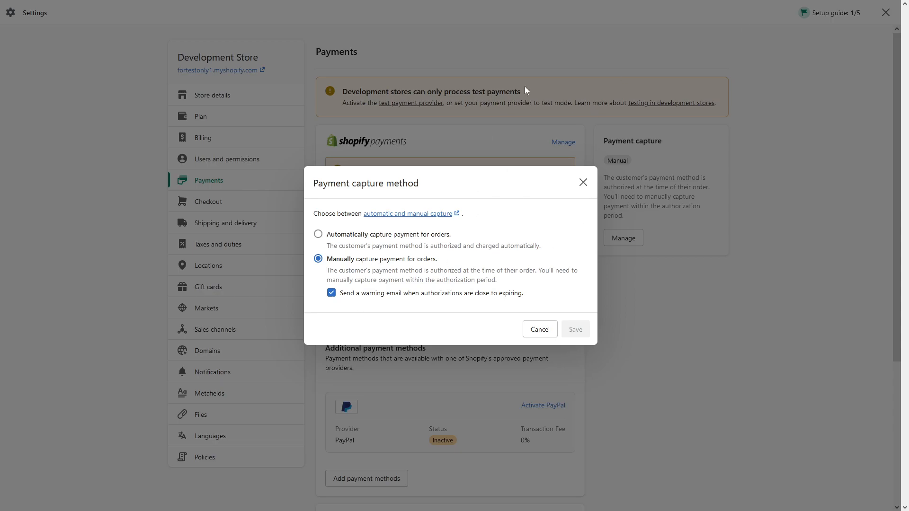
{"action": "mouse_move", "coordinate": [586, 166]}
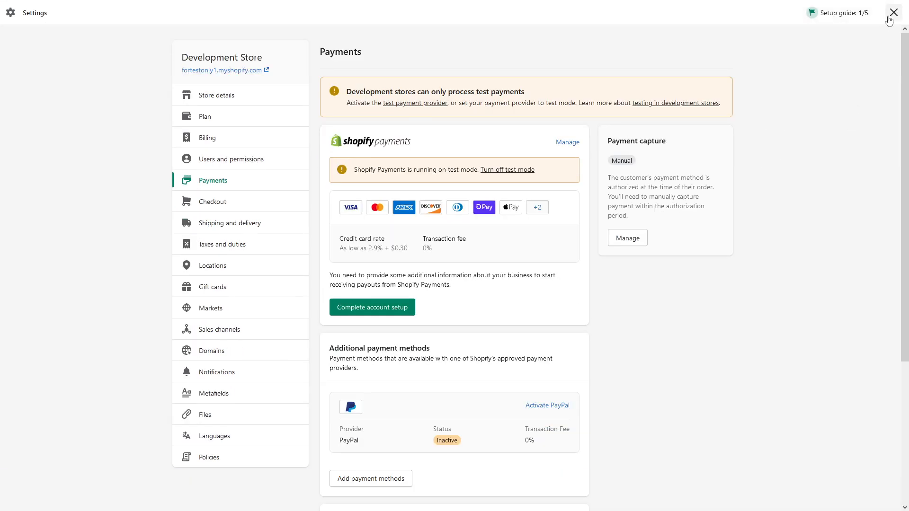
- Close Settings and open order #1009 from the Orders list
{"action": "left_click", "coordinate": [893, 13]}
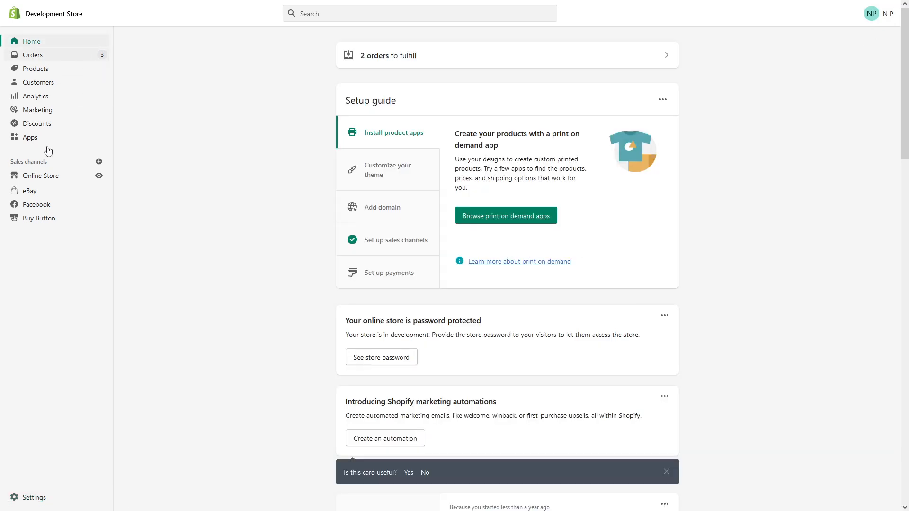
{"action": "left_click", "coordinate": [33, 55]}
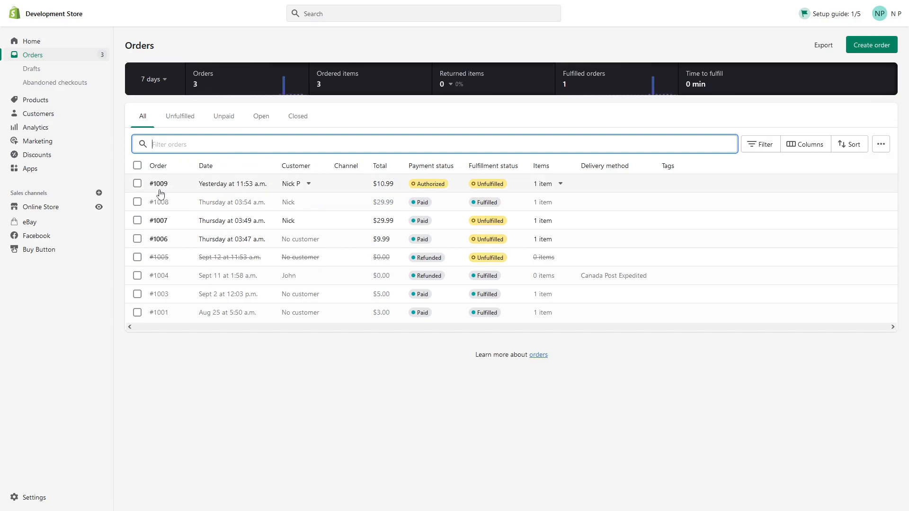
{"action": "left_click", "coordinate": [159, 183]}
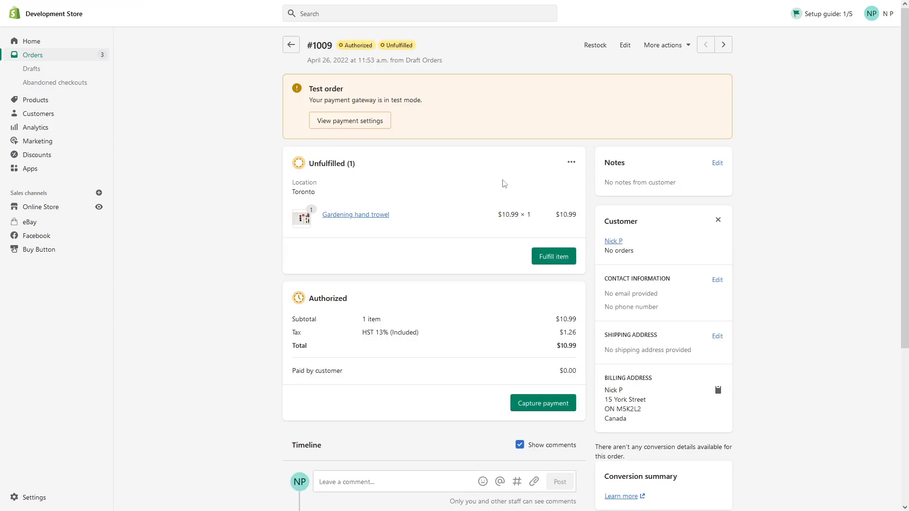
- Start capturing the authorized $10.99 payment on order #1009
{"action": "scroll", "scroll_direction": "down", "scroll_amount": 3}
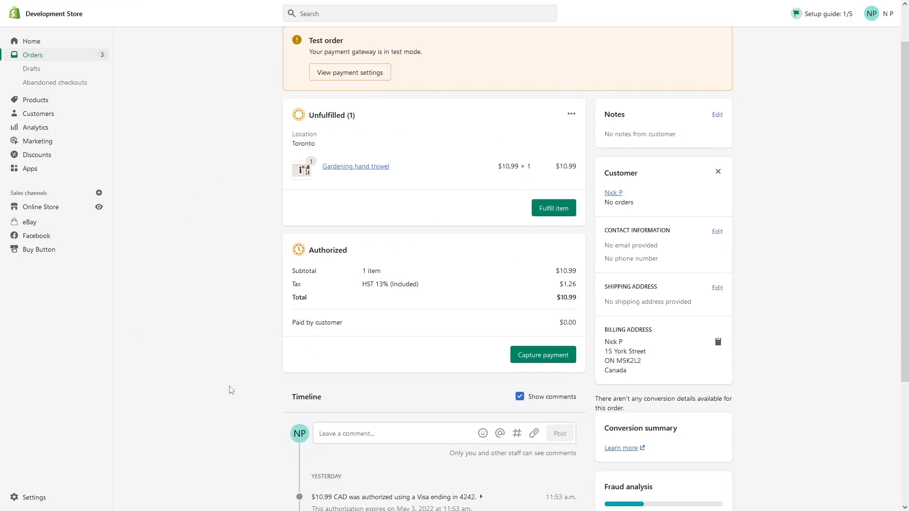
{"action": "mouse_move", "coordinate": [553, 264]}
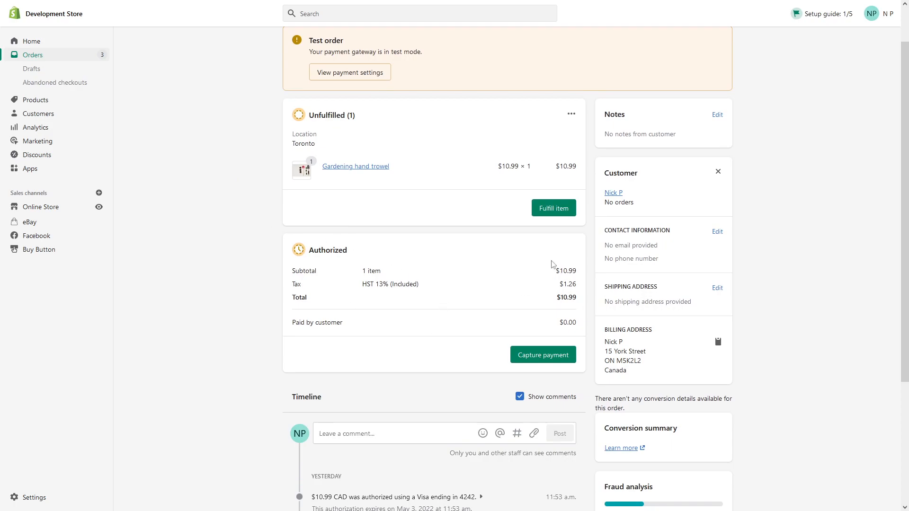
{"action": "mouse_move", "coordinate": [560, 331]}
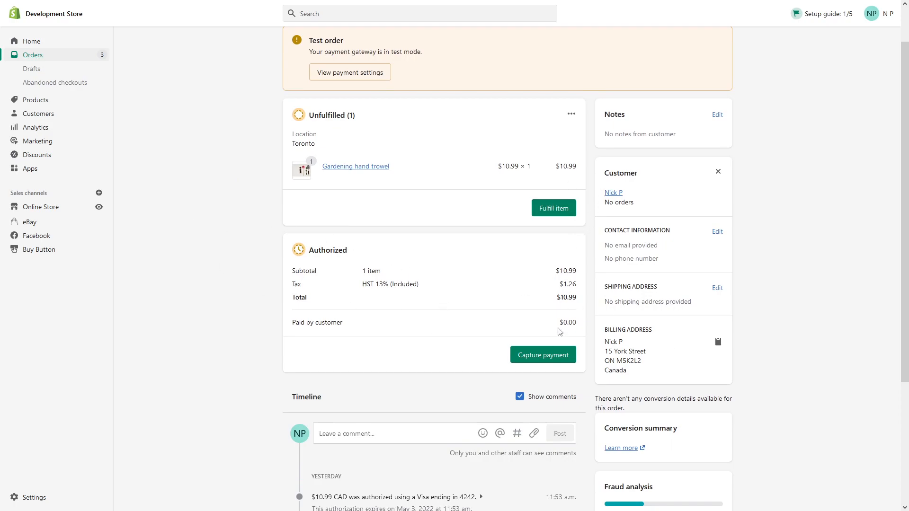
{"action": "mouse_move", "coordinate": [553, 342]}
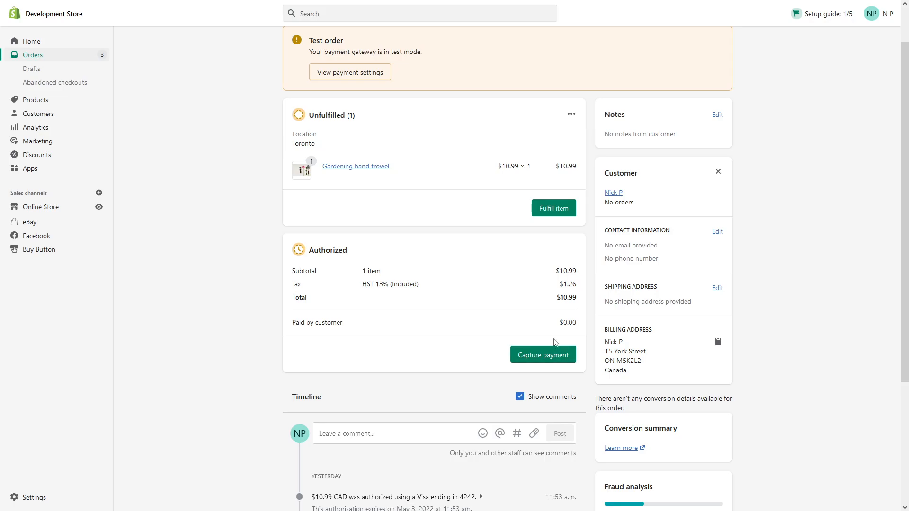
{"action": "left_click", "coordinate": [543, 354]}
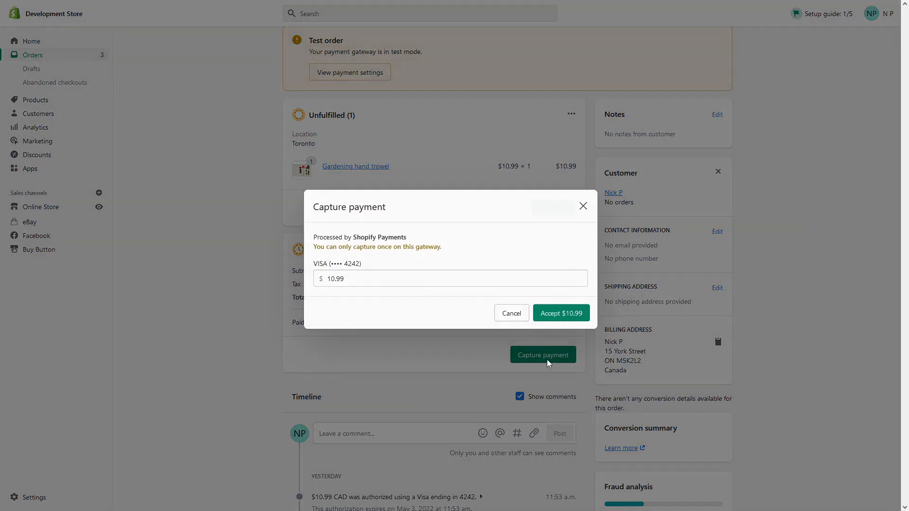